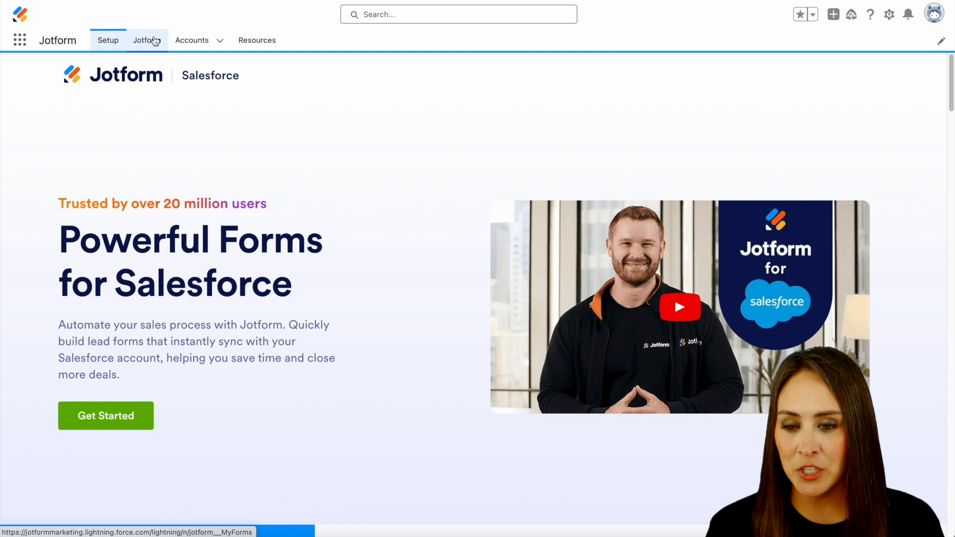
# Step: Go to the Jotform forms list in Salesforce and start a new form
pyautogui.click(146, 39)
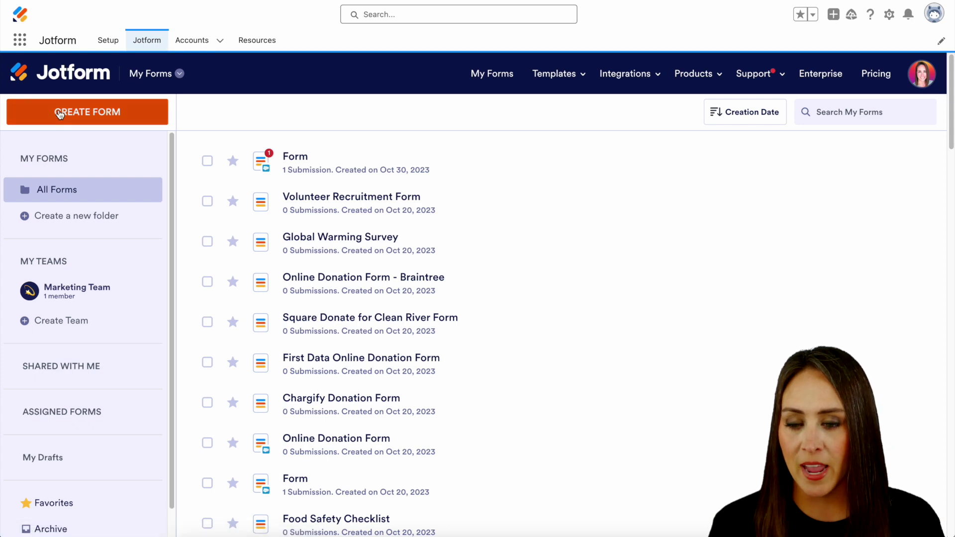
pyautogui.click(88, 112)
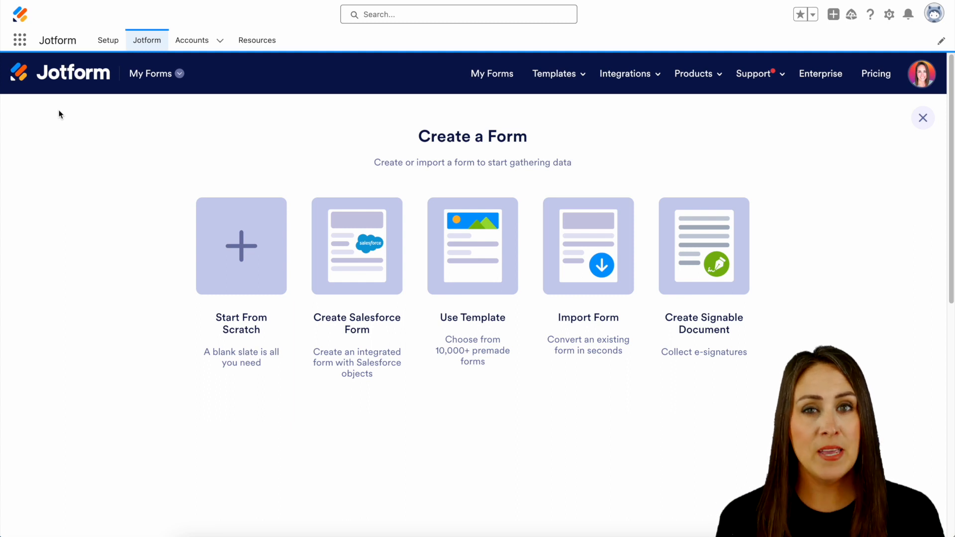
pyautogui.moveTo(364, 203)
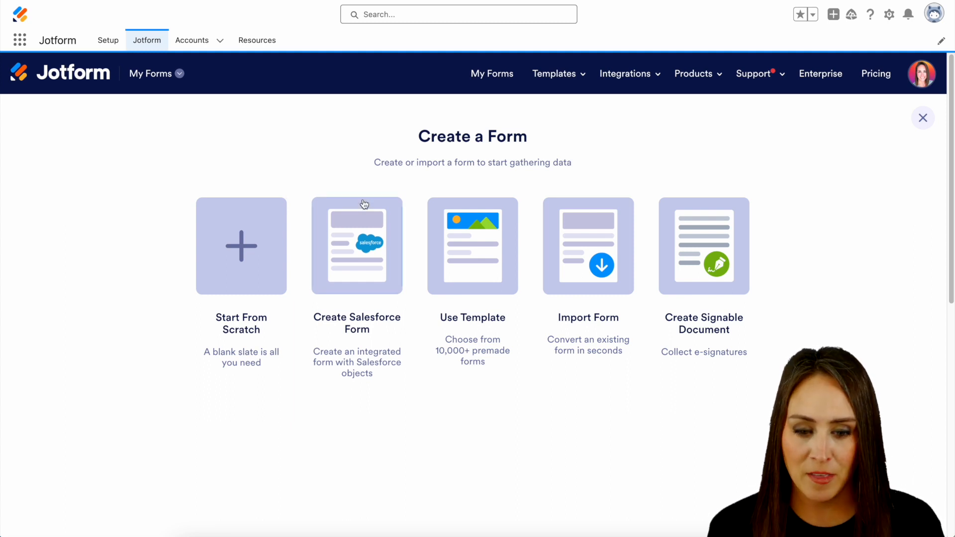
# Step: Choose Create Salesforce Form, search templates for 'onboardi' and use the Client Onboarding Questionnaire
pyautogui.click(356, 246)
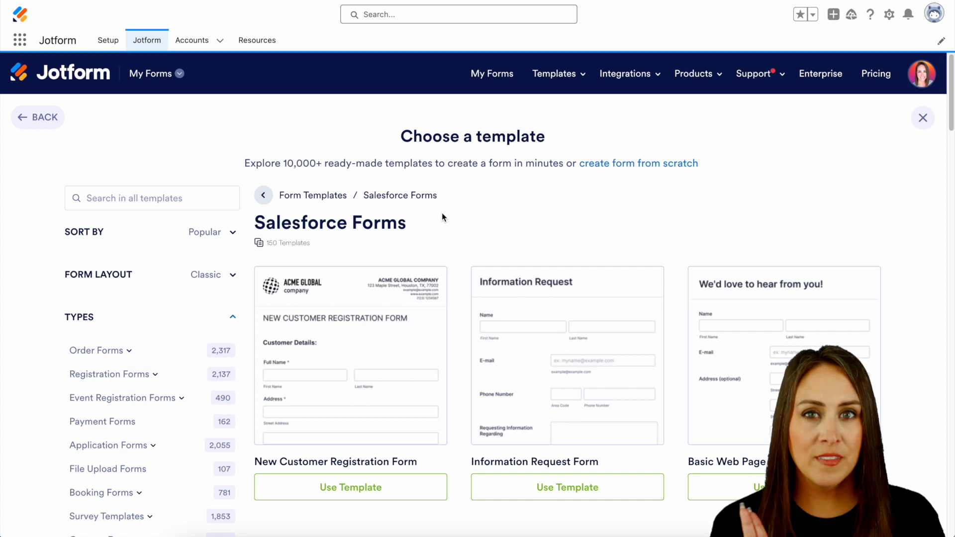
pyautogui.click(148, 198)
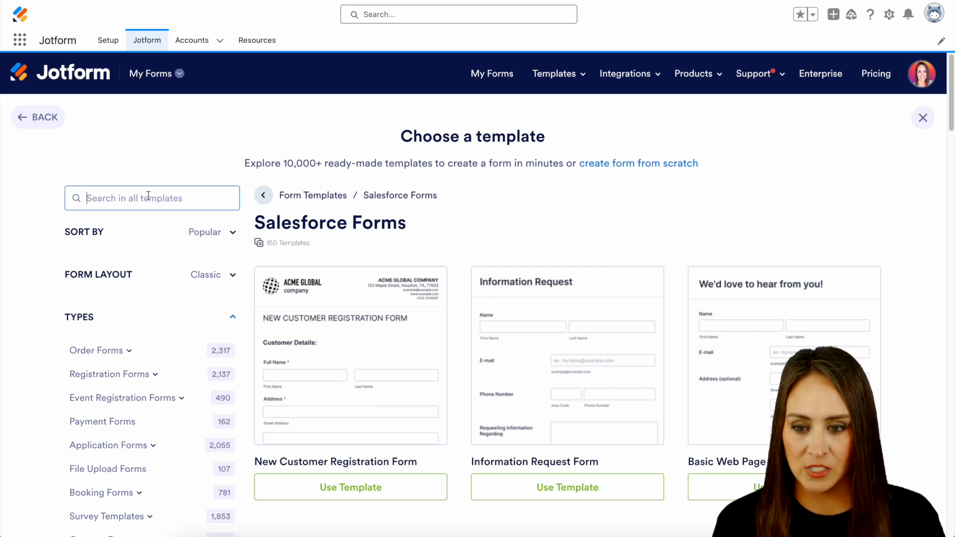
pyautogui.write('onboarding')
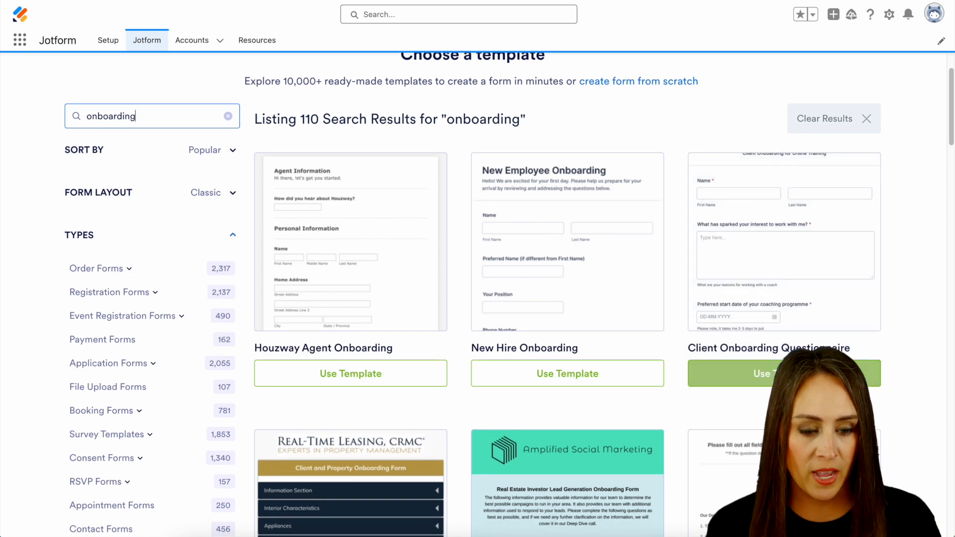
pyautogui.click(754, 373)
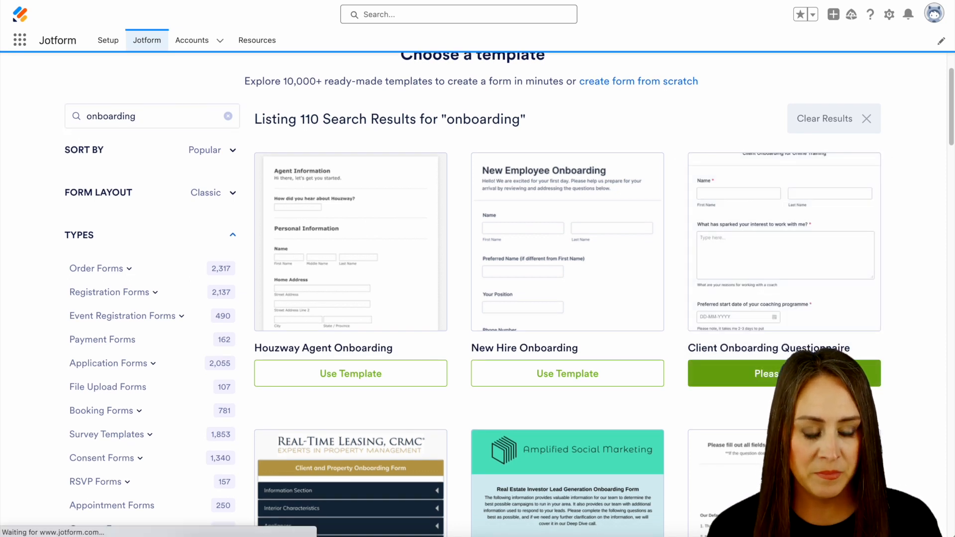
# Step: Load the Client Onboarding Questionnaire in Form Builder and select its Name field
pyautogui.click(766, 374)
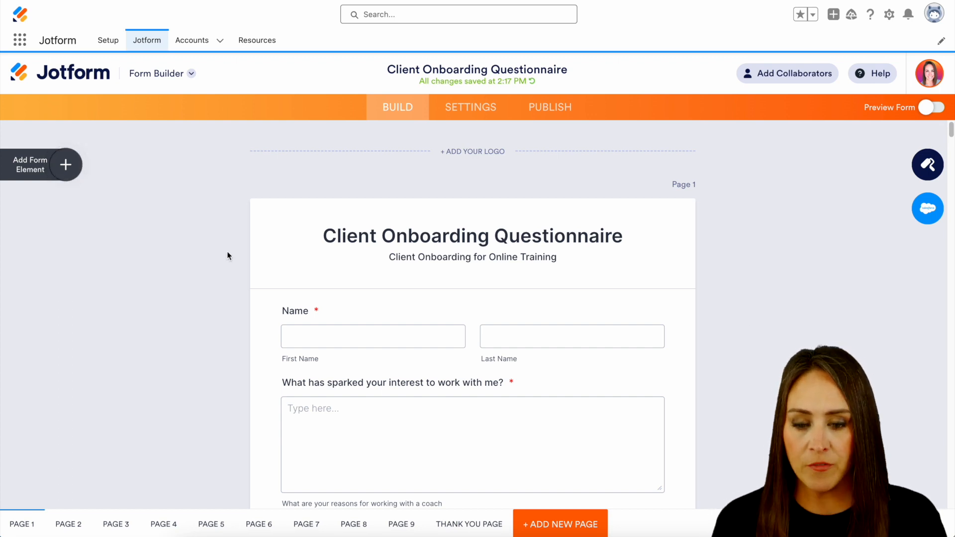
pyautogui.click(294, 310)
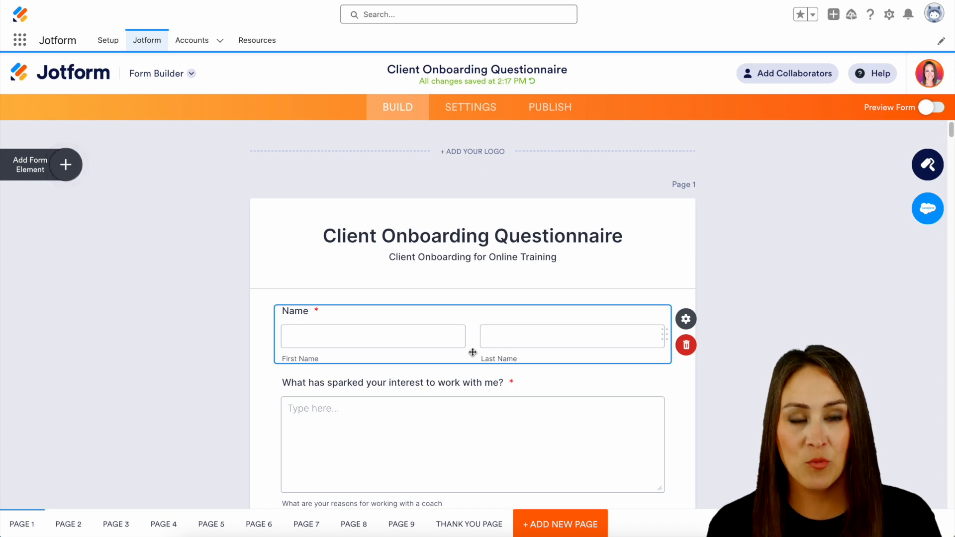
pyautogui.moveTo(927, 209)
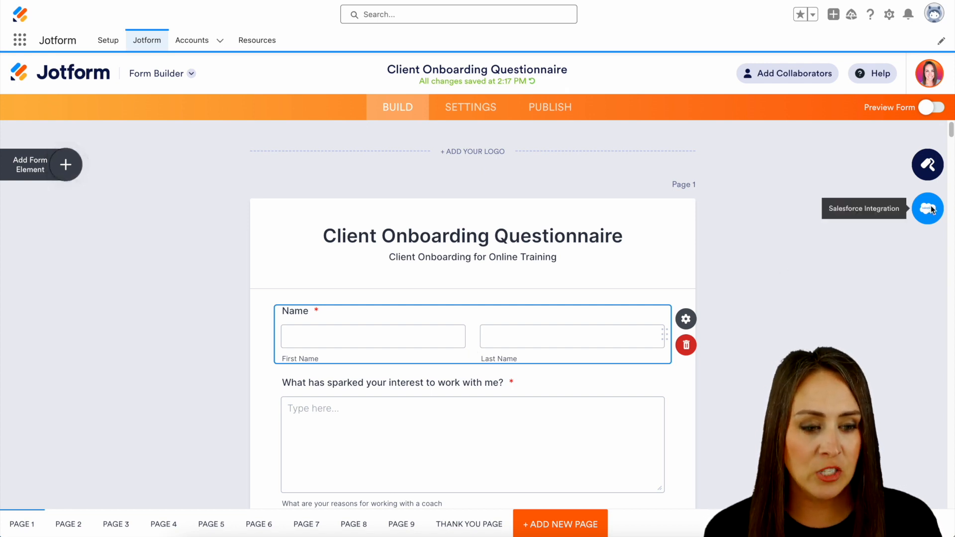
# Step: Set the Salesforce integration to create an Account record with Account Name filled from Name
pyautogui.click(927, 209)
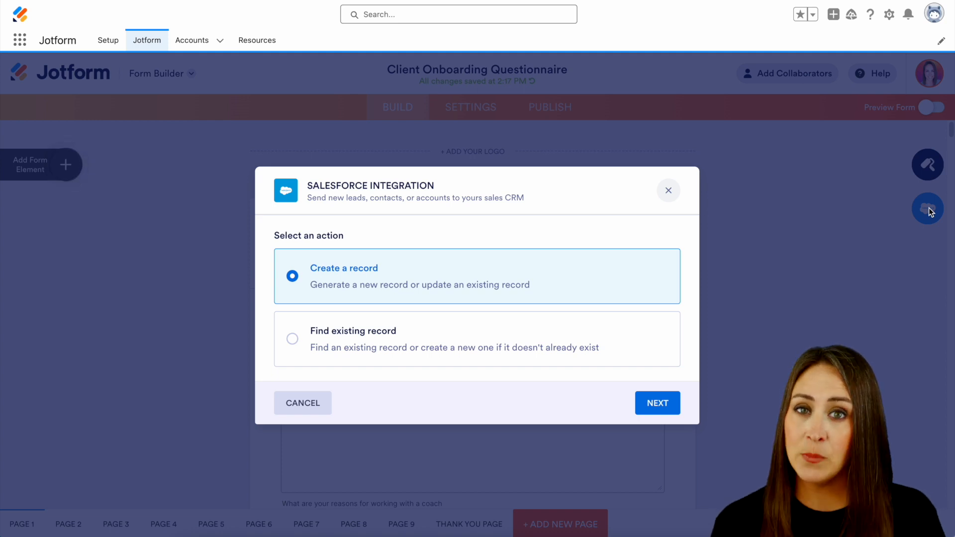
pyautogui.moveTo(806, 267)
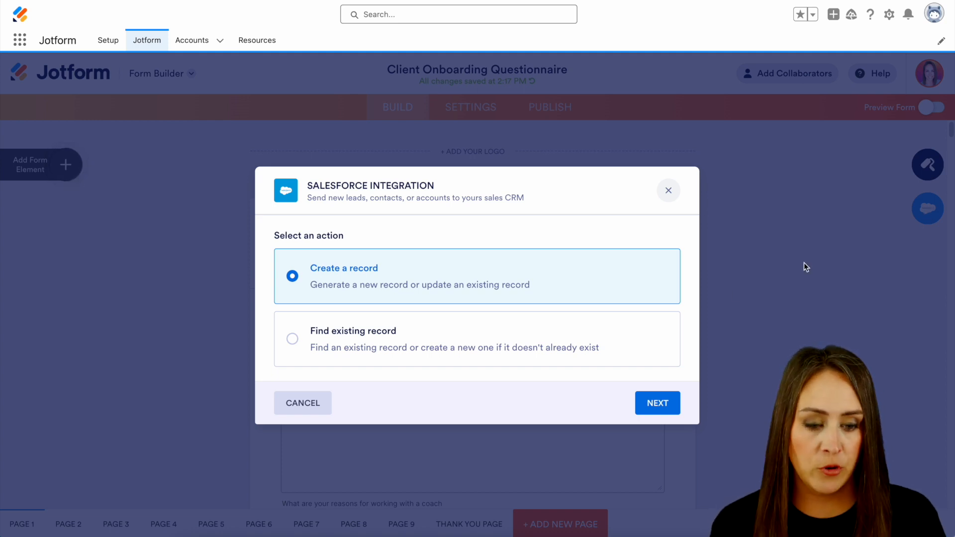
pyautogui.click(657, 403)
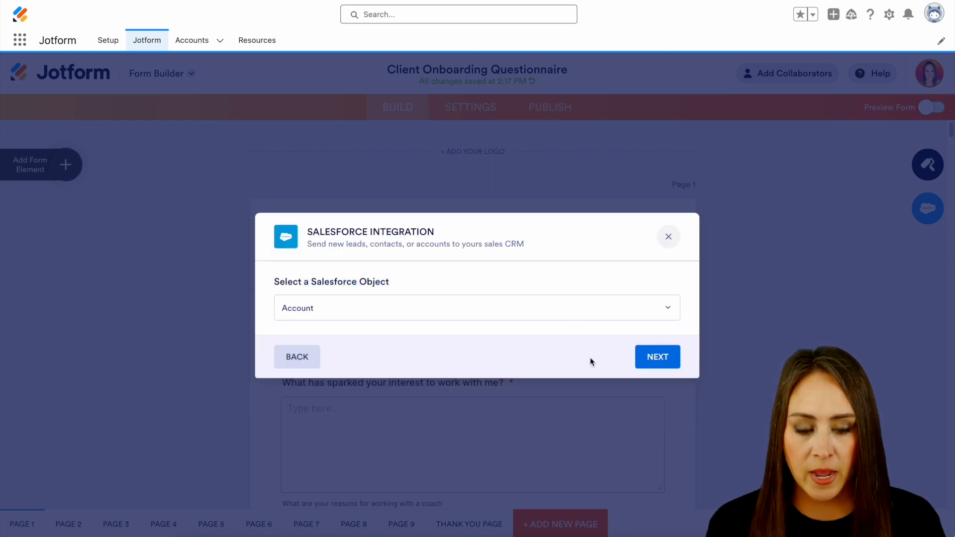
pyautogui.click(658, 356)
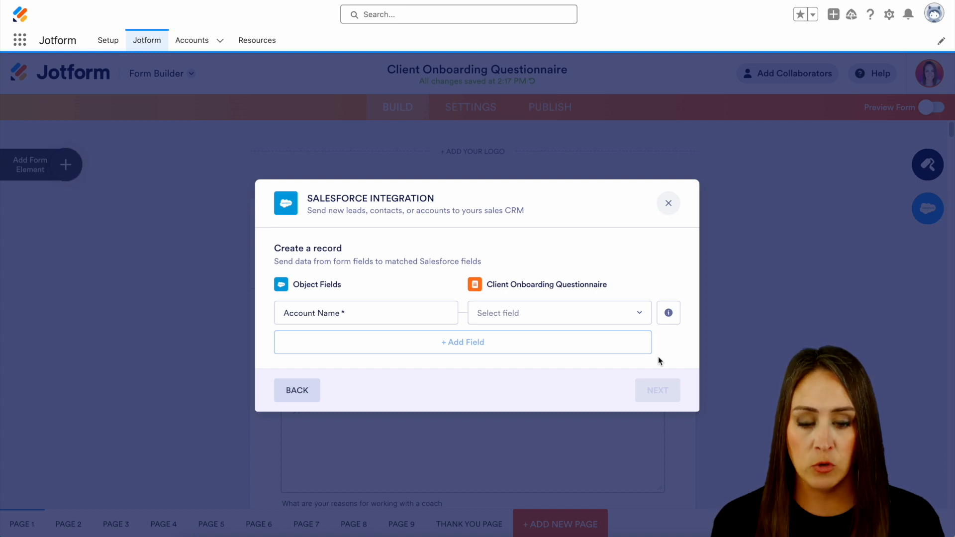
pyautogui.click(559, 313)
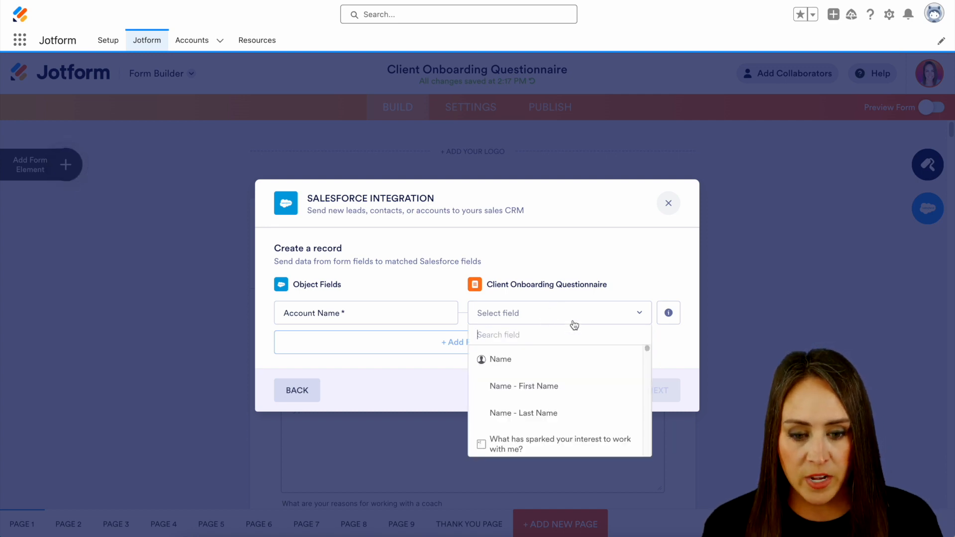
pyautogui.click(501, 359)
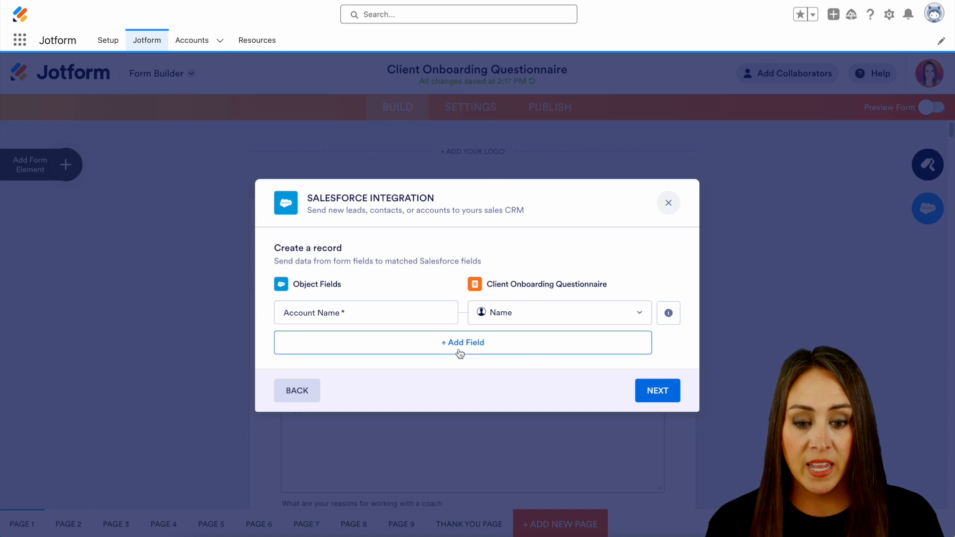
pyautogui.moveTo(449, 350)
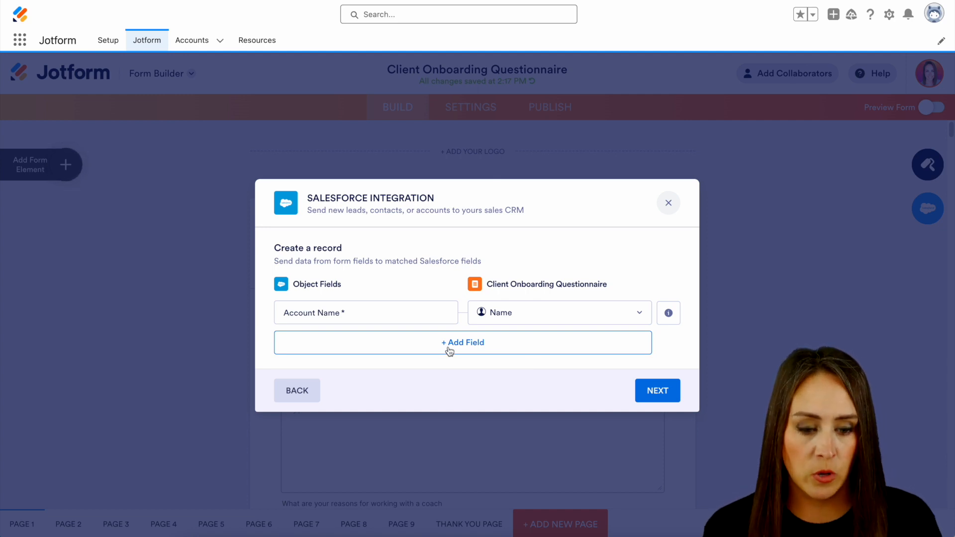
pyautogui.click(657, 391)
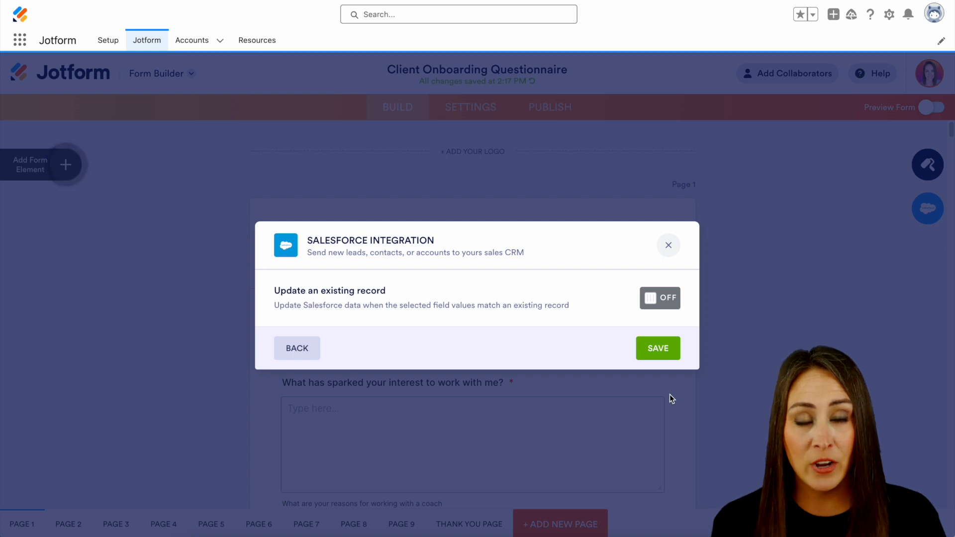
pyautogui.moveTo(573, 327)
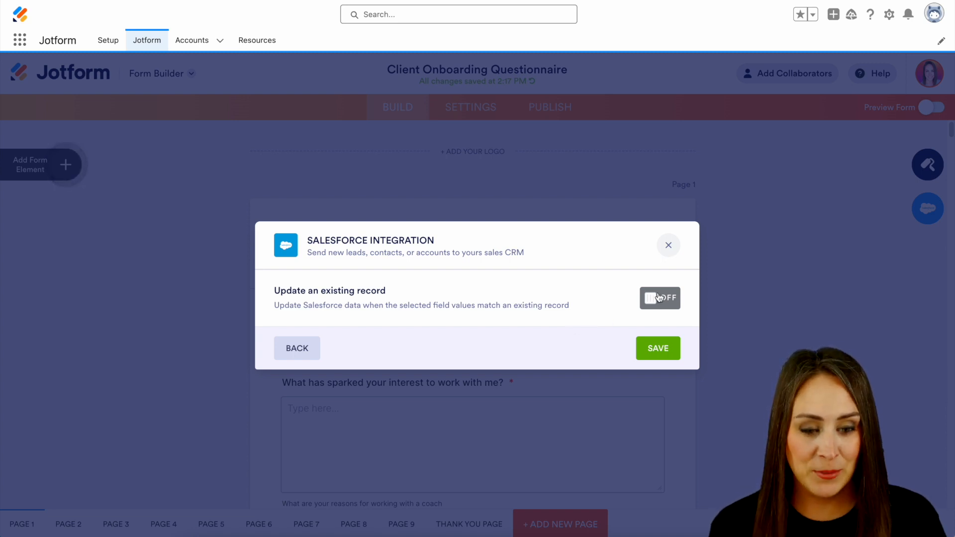
# Step: Enable updating existing records matched on Account Name to Name, and save the integration
pyautogui.click(660, 298)
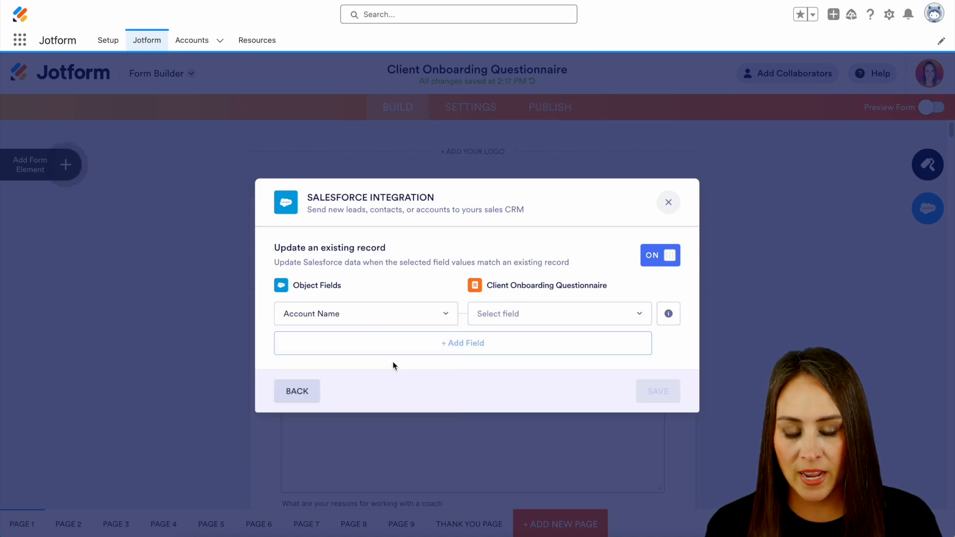
pyautogui.click(559, 314)
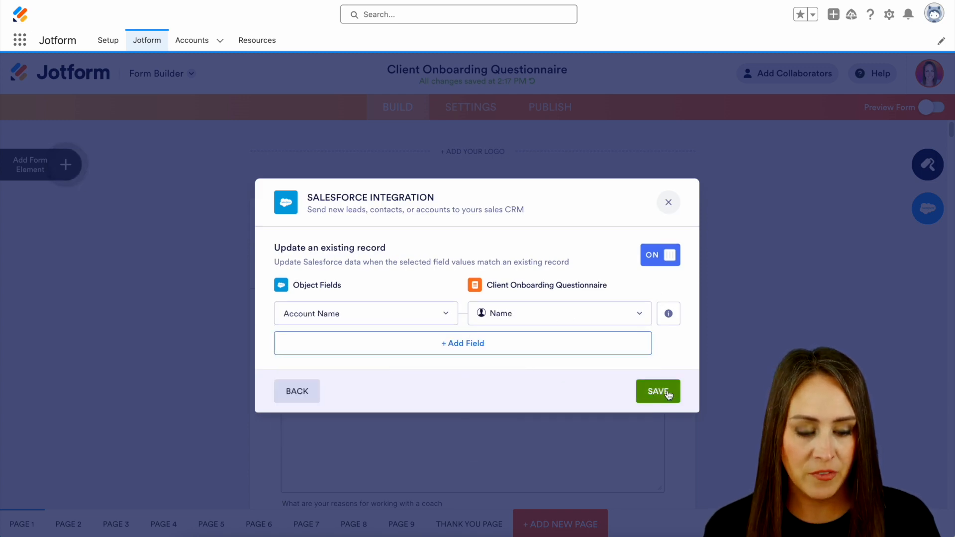
pyautogui.click(658, 392)
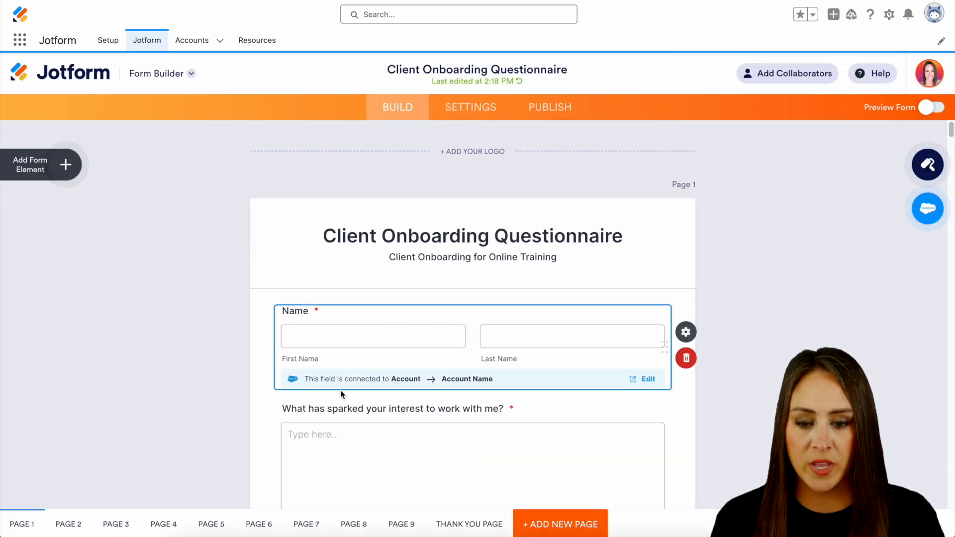
pyautogui.moveTo(424, 393)
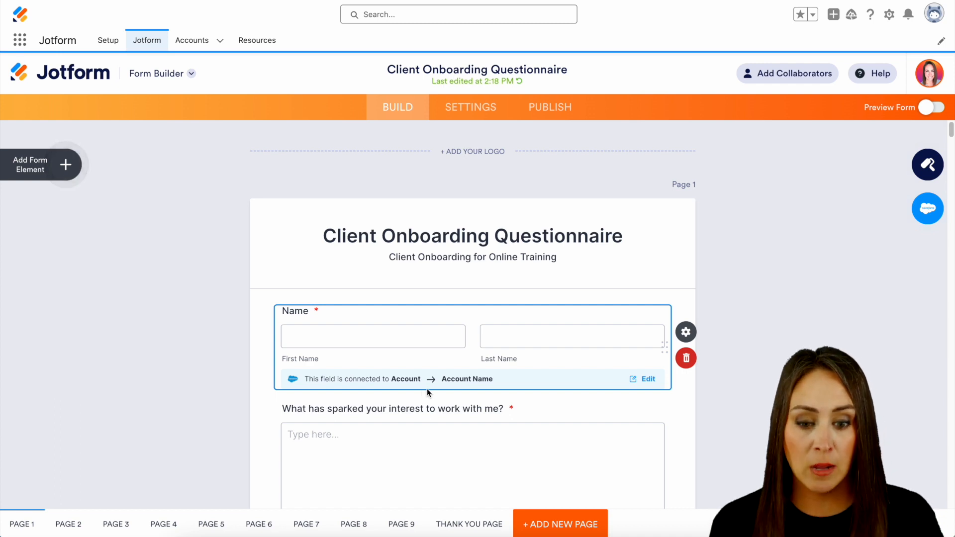
pyautogui.moveTo(460, 385)
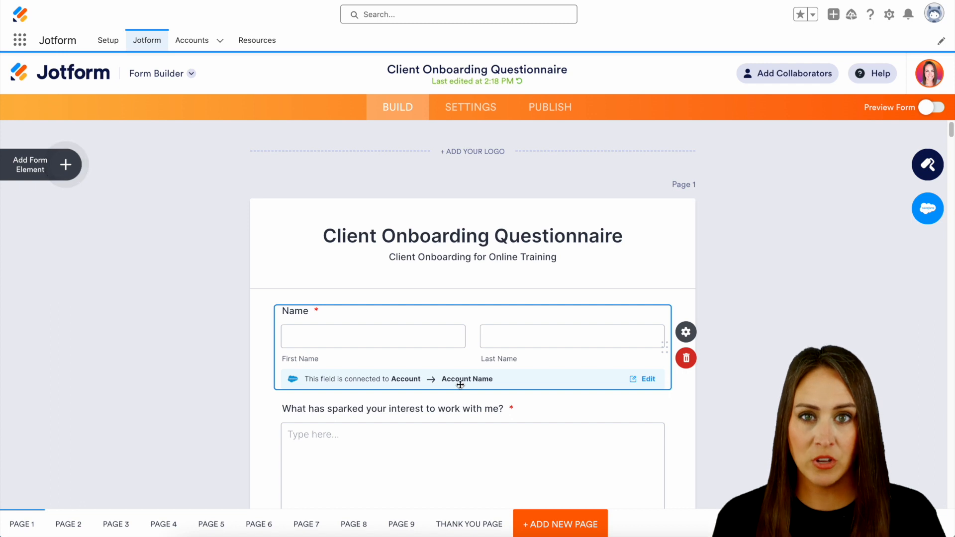
pyautogui.moveTo(463, 384)
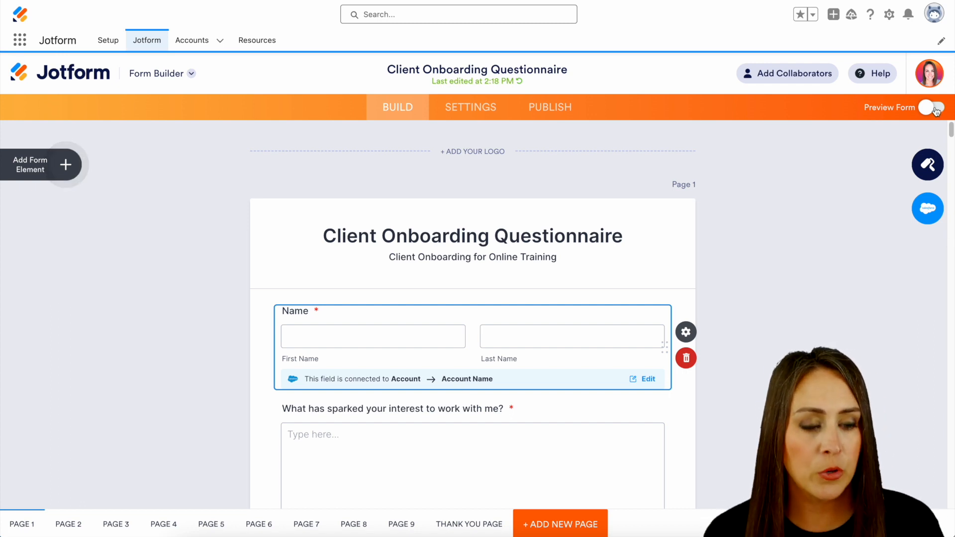
# Step: Preview the questionnaire, submit a test entry, and return to editing
pyautogui.click(931, 107)
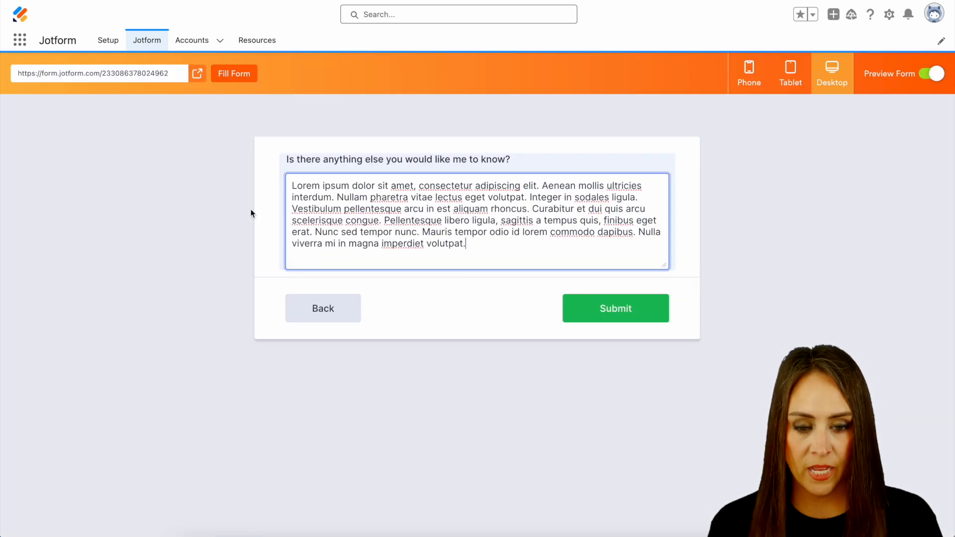
pyautogui.click(616, 308)
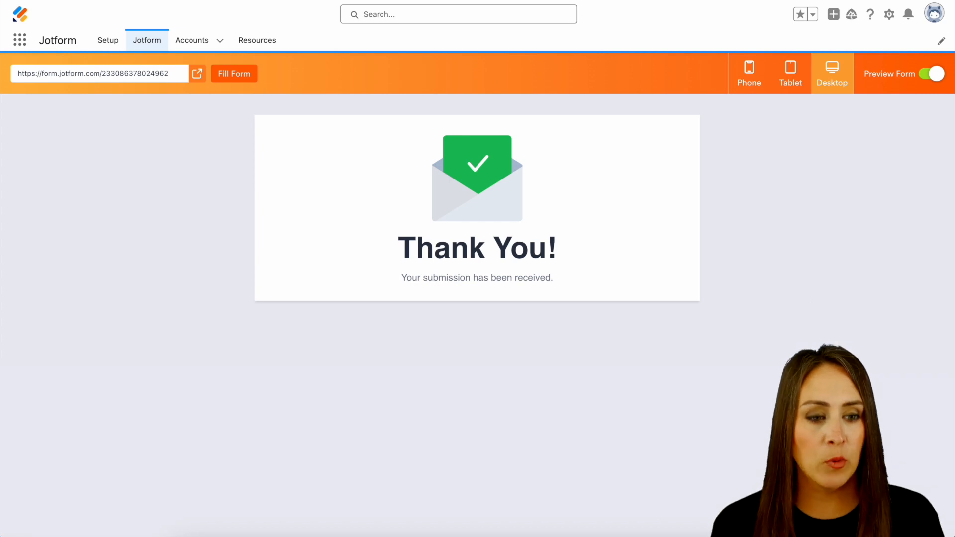
pyautogui.click(935, 74)
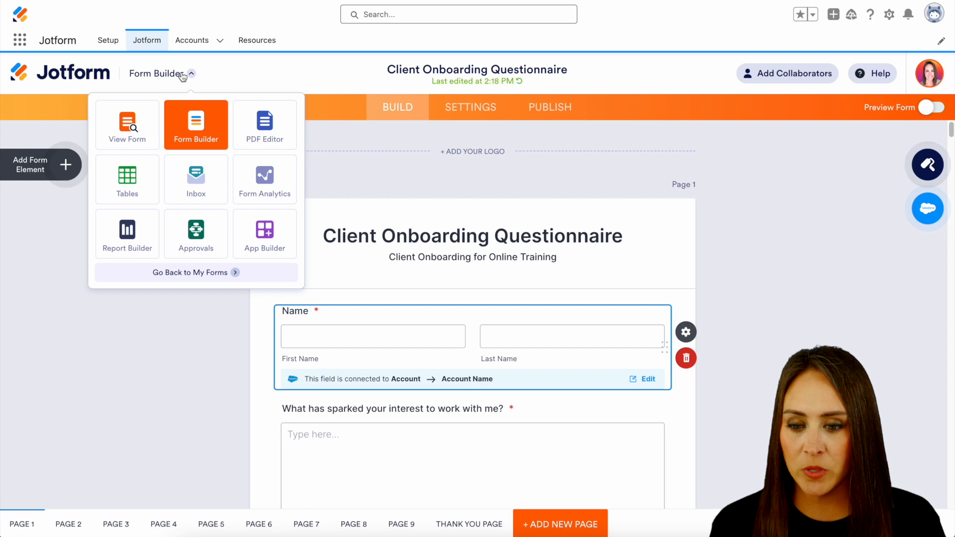
# Step: Show the form's Tables view and scan across the Nov 5, 2023 submission's columns
pyautogui.click(127, 179)
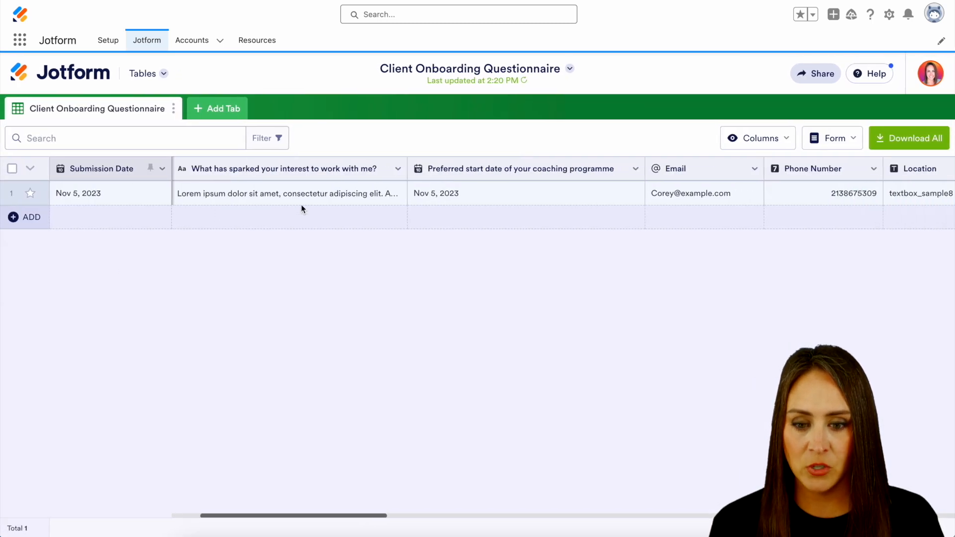
pyautogui.hscroll(3)
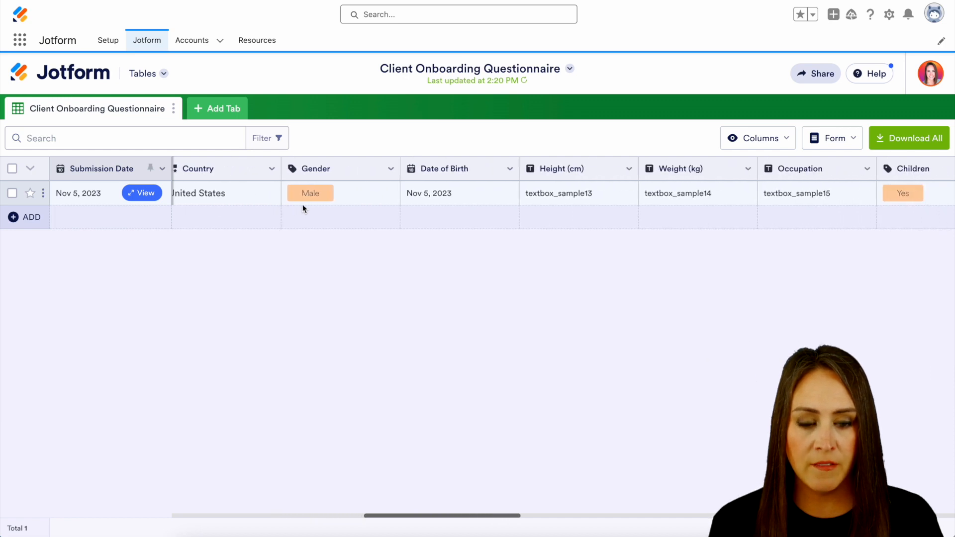
pyautogui.hscroll(3)
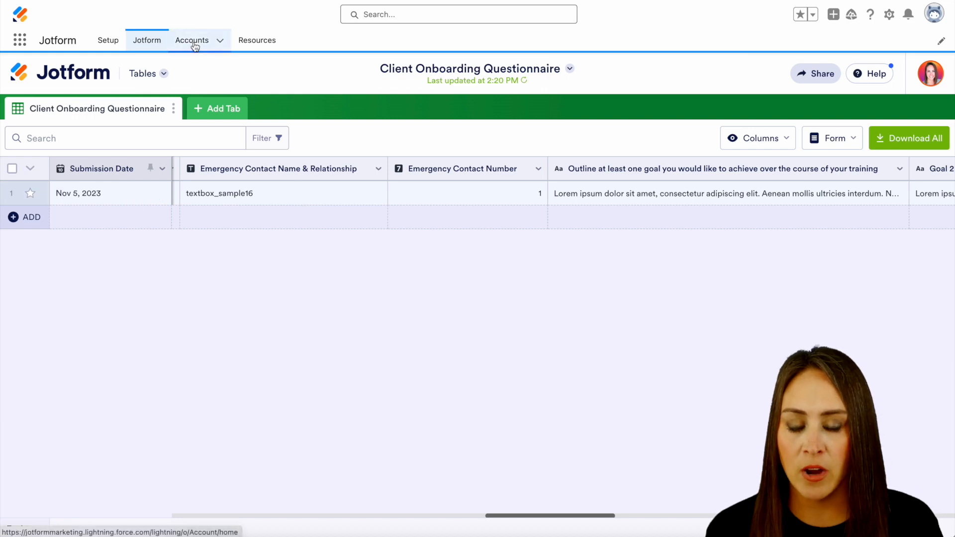
pyautogui.click(191, 40)
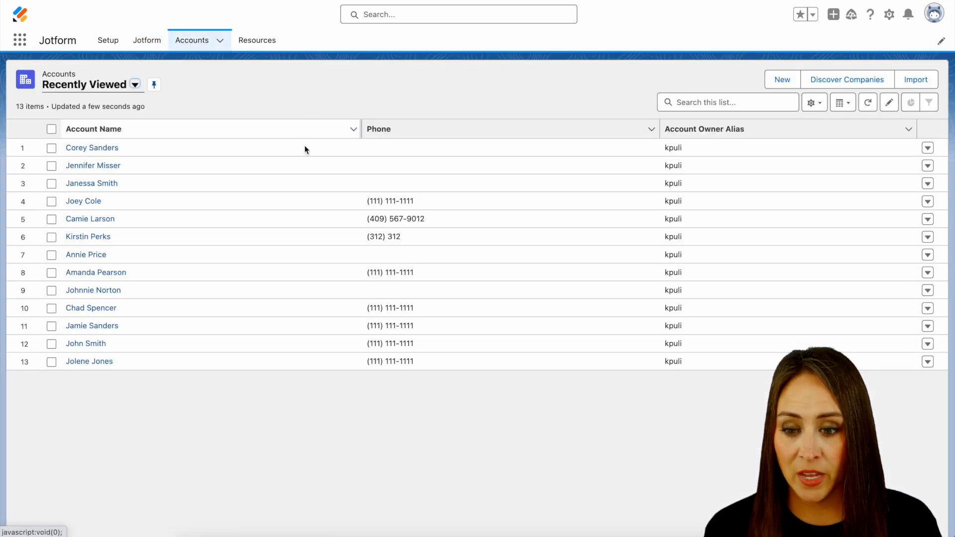
pyautogui.moveTo(113, 152)
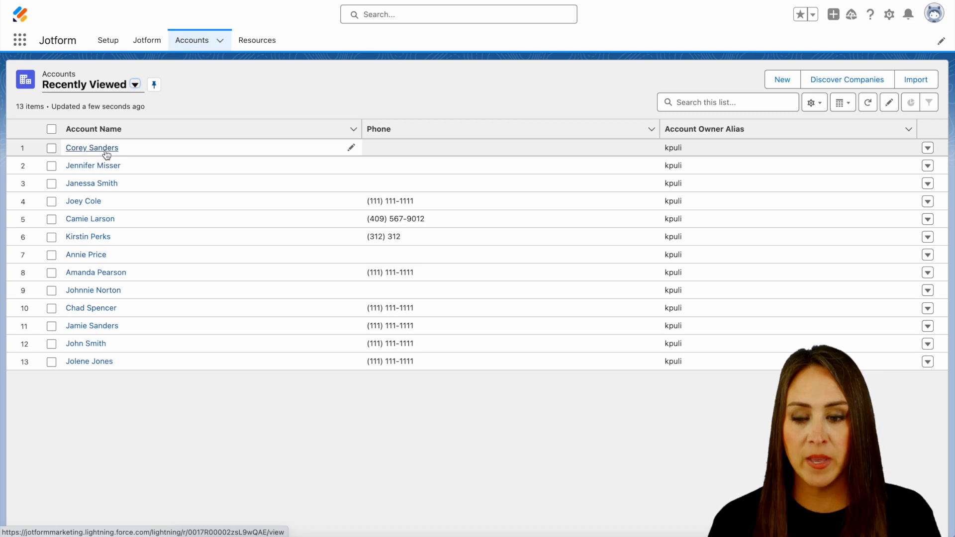
pyautogui.click(91, 147)
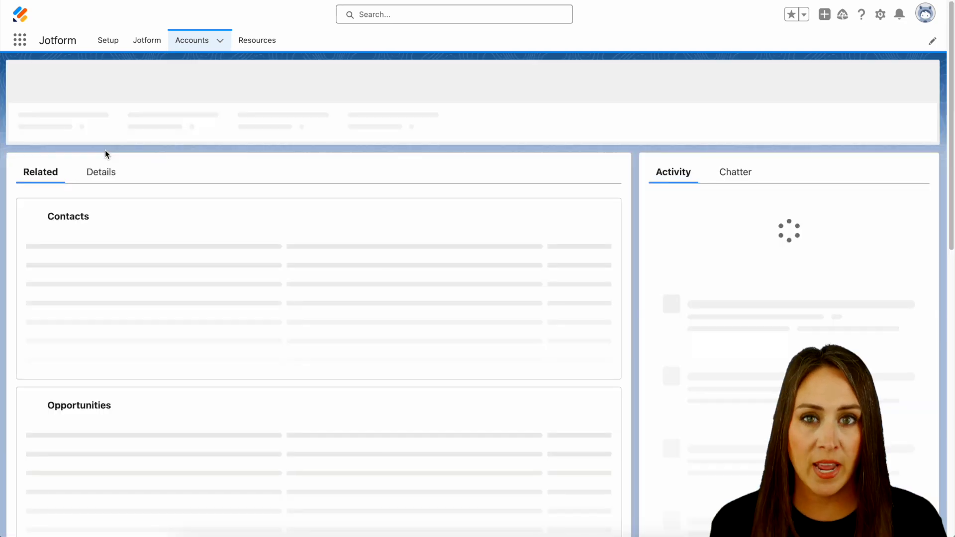